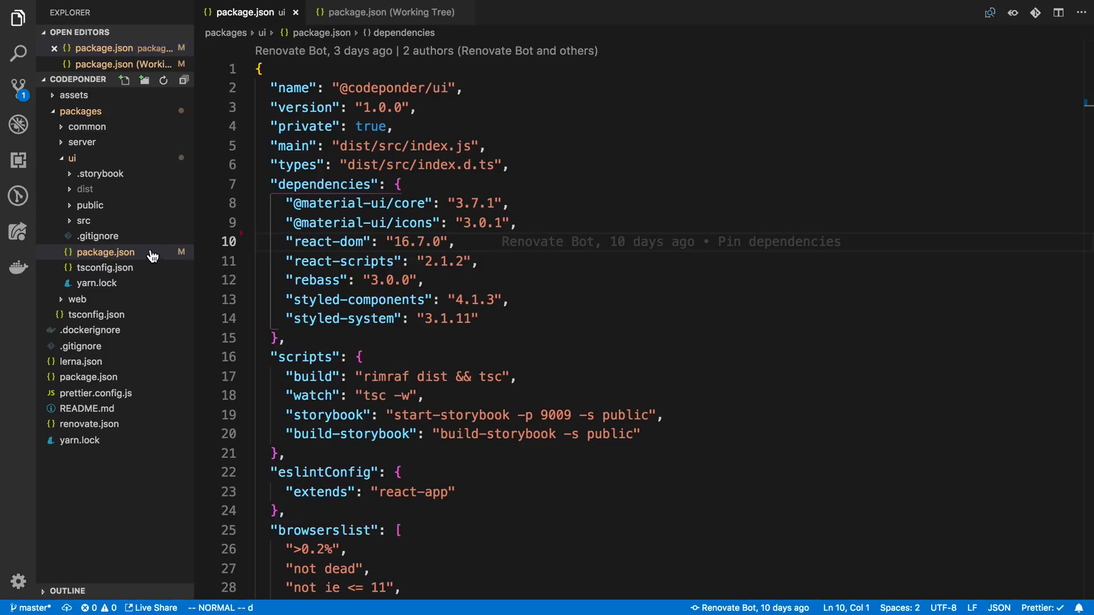
mouse_move(147, 259)
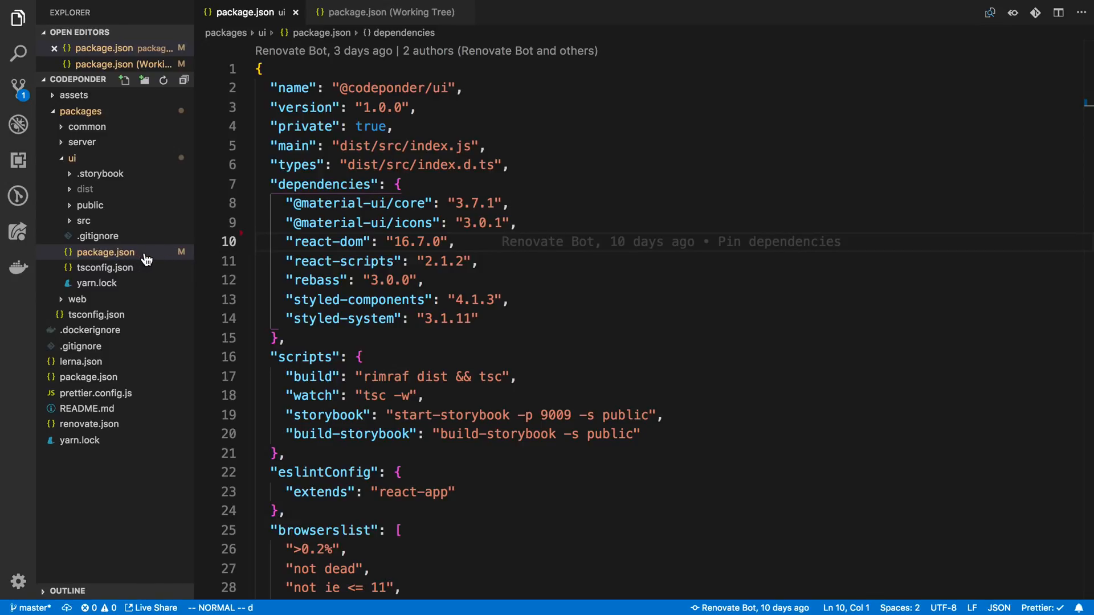
mouse_move(105, 252)
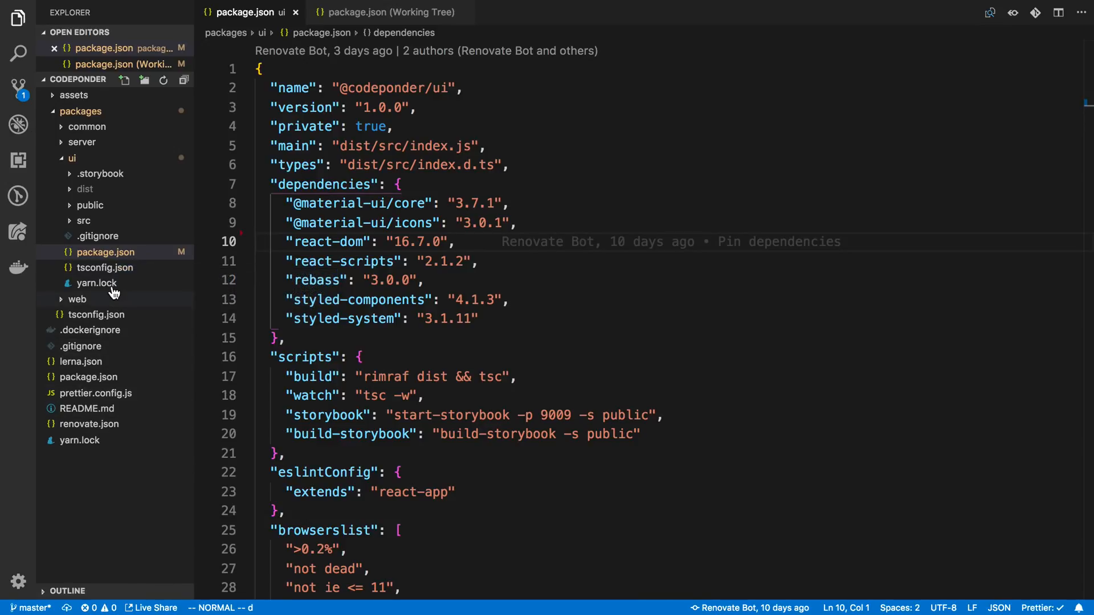
mouse_move(438, 280)
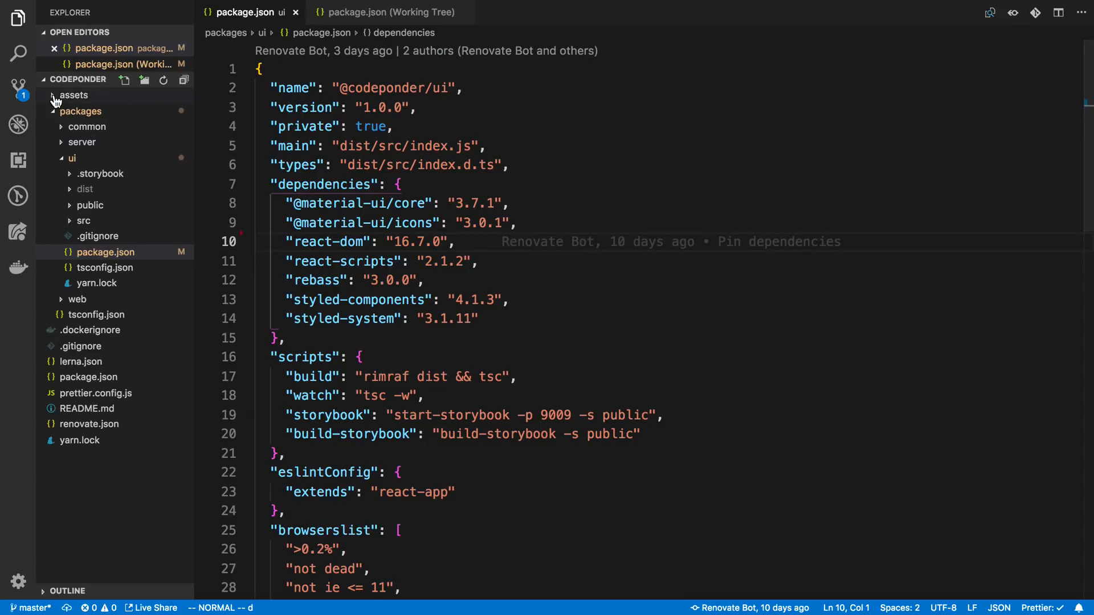
- Discard the uncommitted package.json changes from Source Control and confirm, restoring date-fns and react
left_click(18, 86)
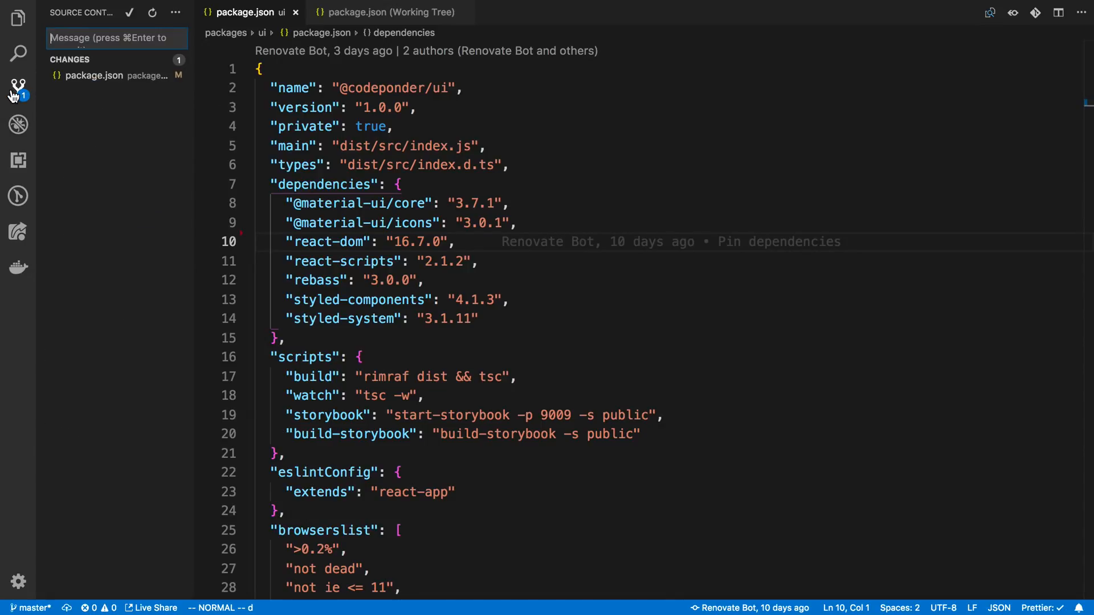
mouse_move(95, 75)
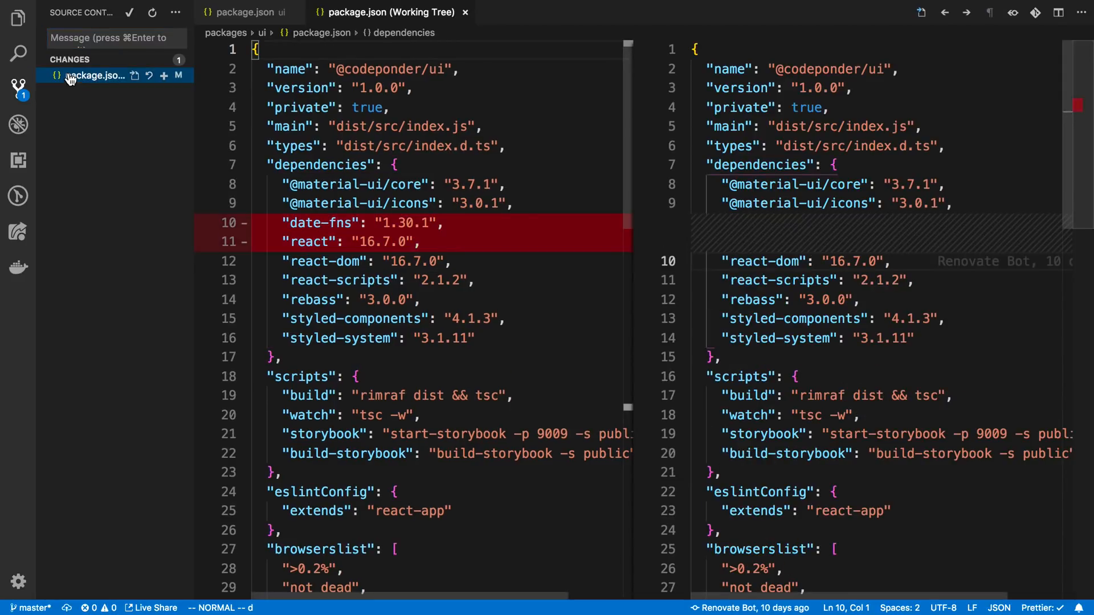
mouse_move(598, 220)
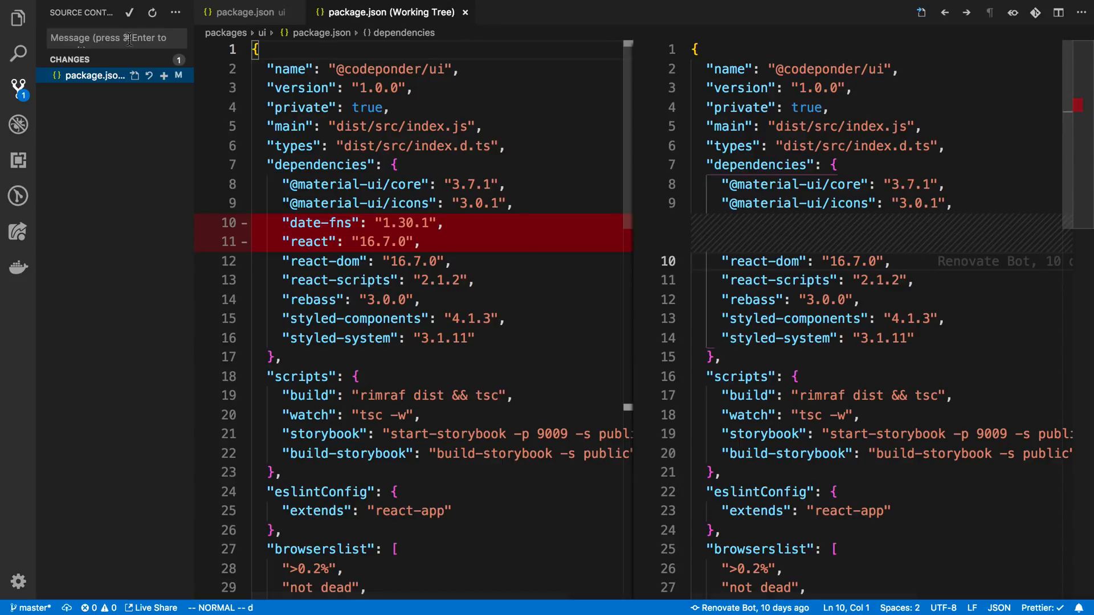
left_click(150, 75)
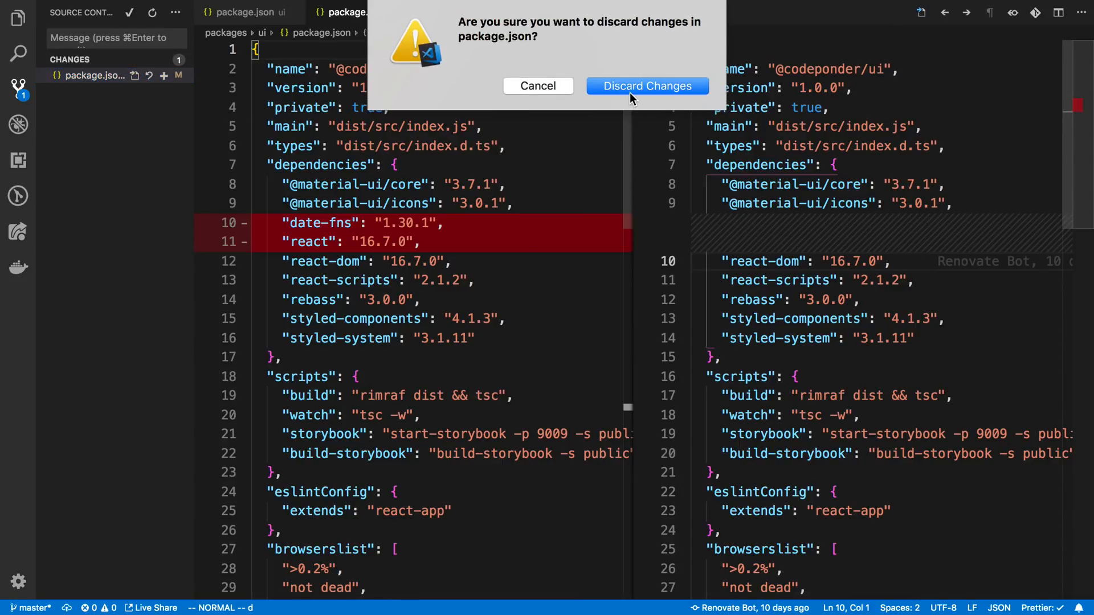
left_click(645, 86)
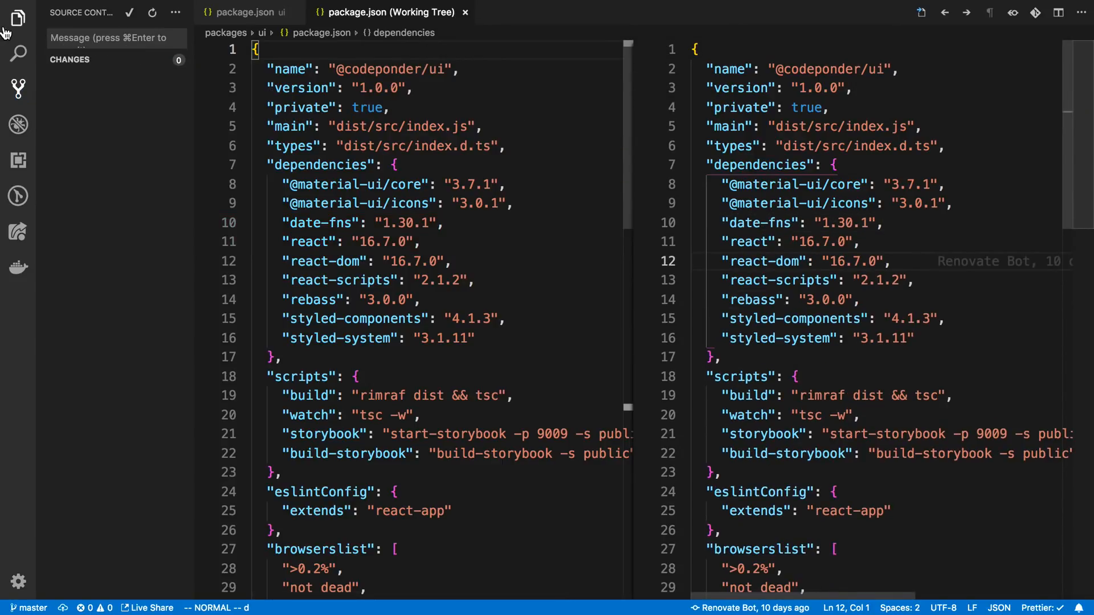
- Switch back to the Explorer to browse project files with the restored package.json
left_click(17, 17)
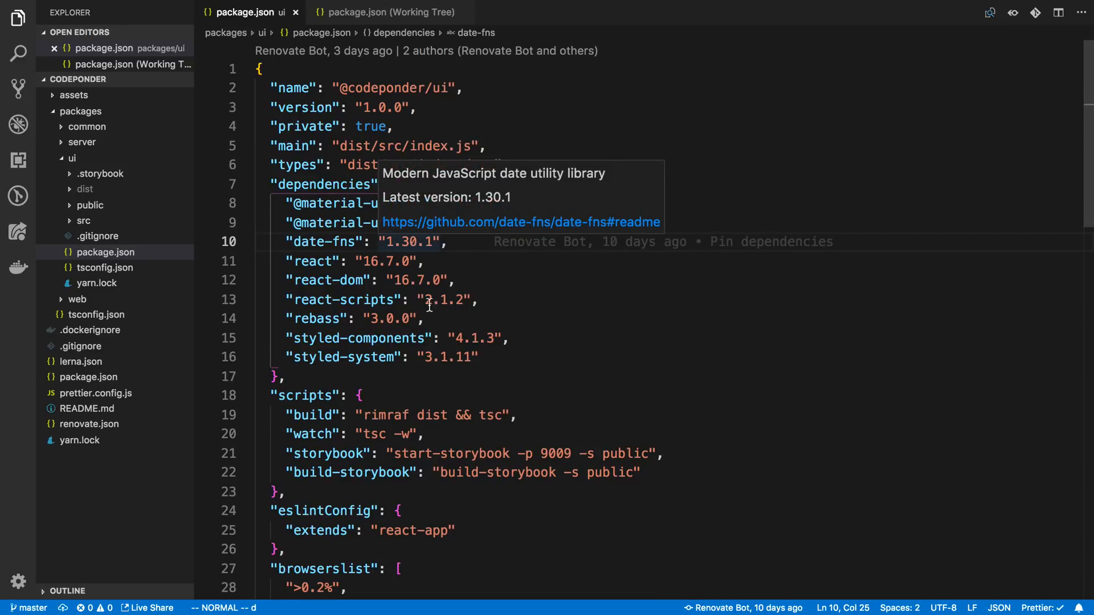
mouse_move(537, 242)
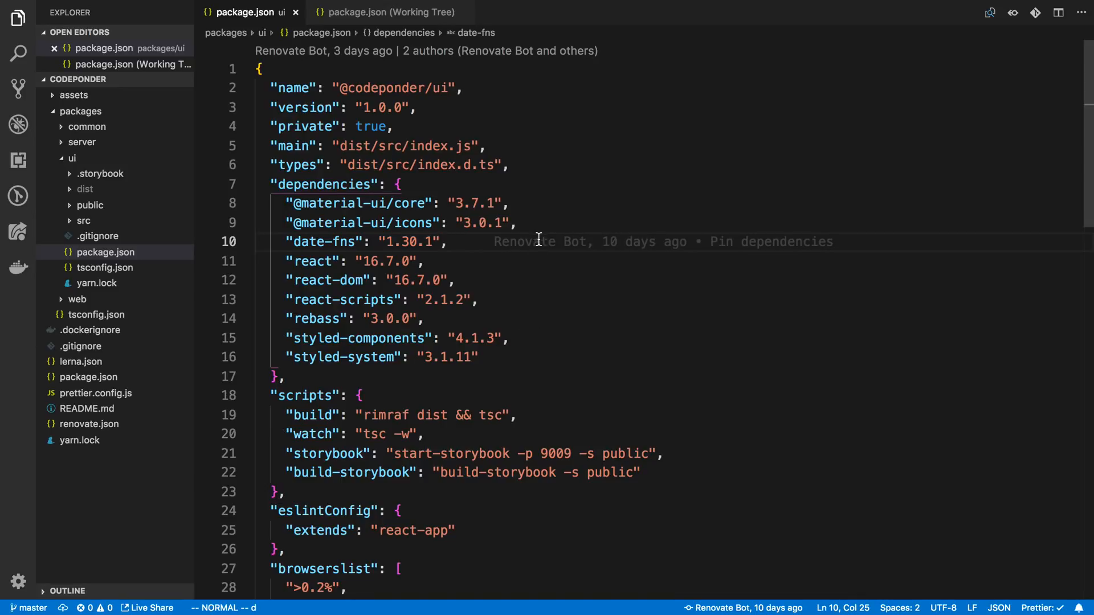
mouse_move(746, 242)
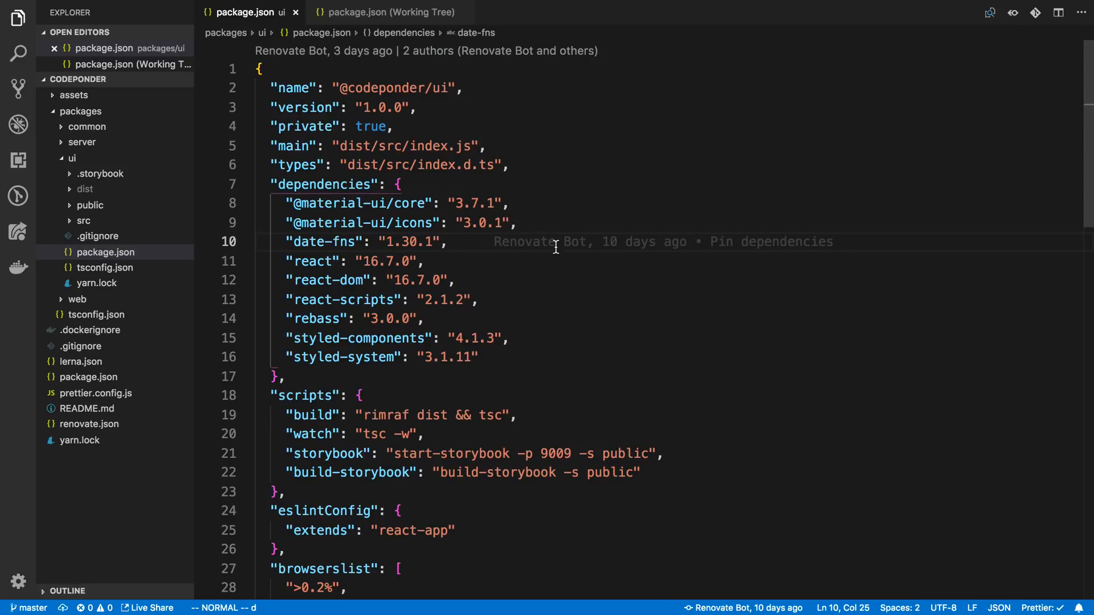
mouse_move(551, 242)
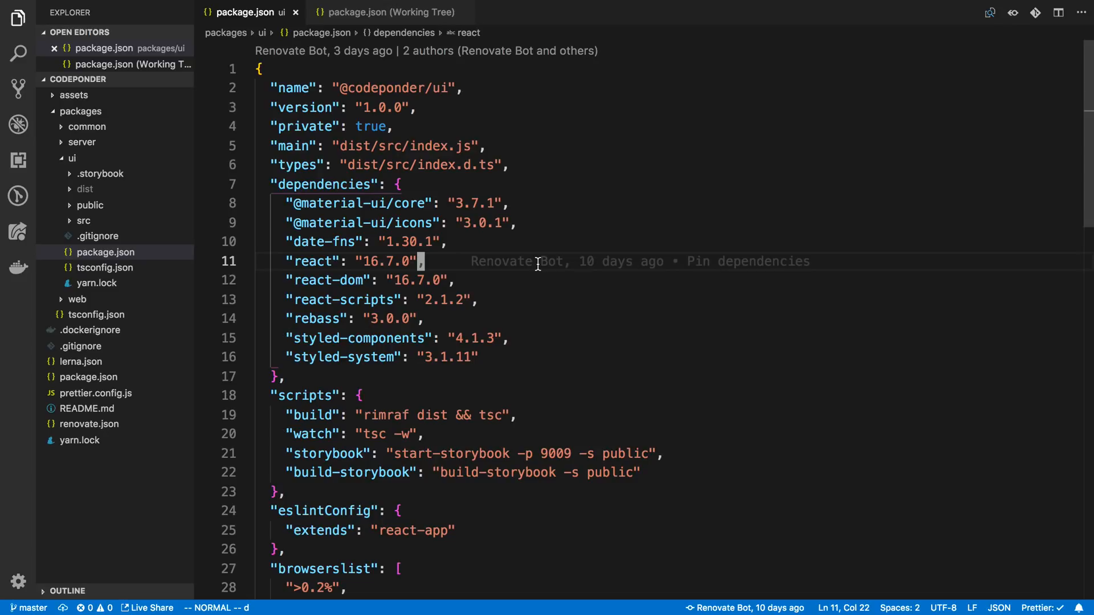
mouse_move(17, 161)
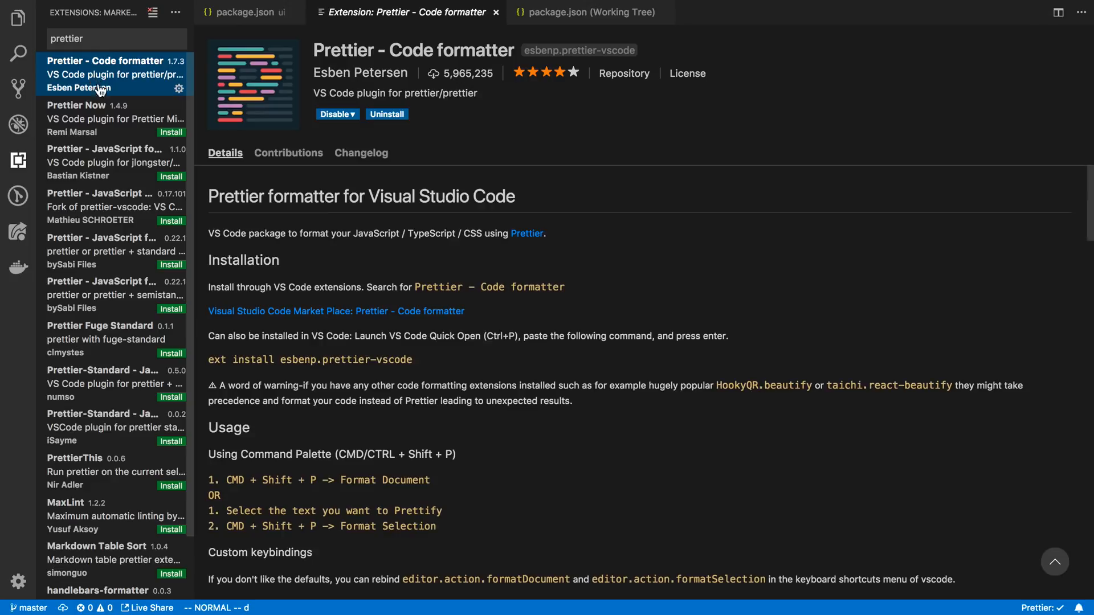
mouse_move(691, 161)
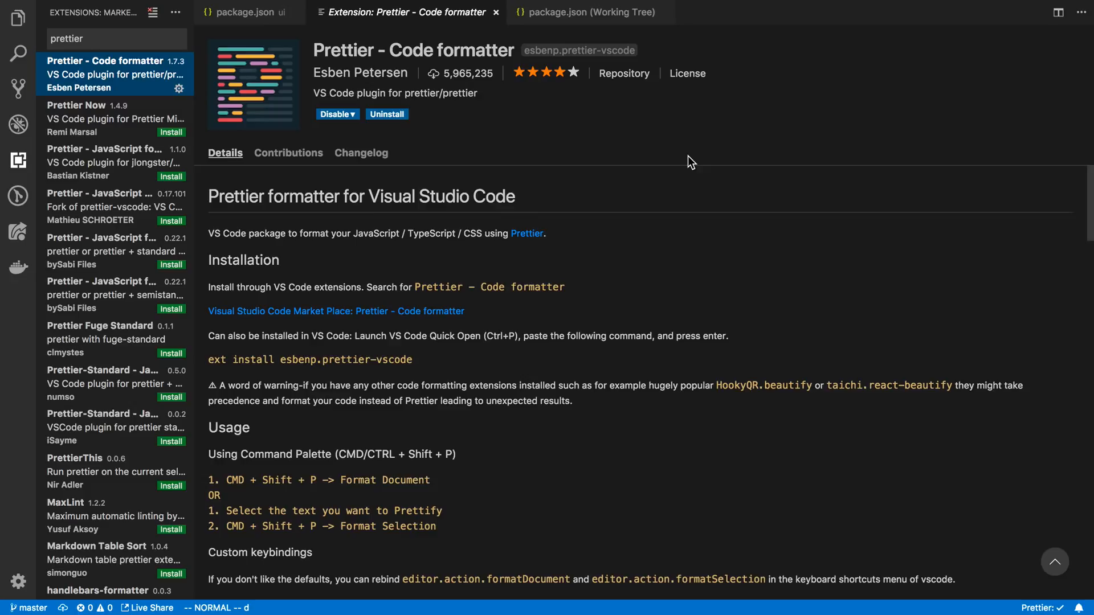
mouse_move(291, 131)
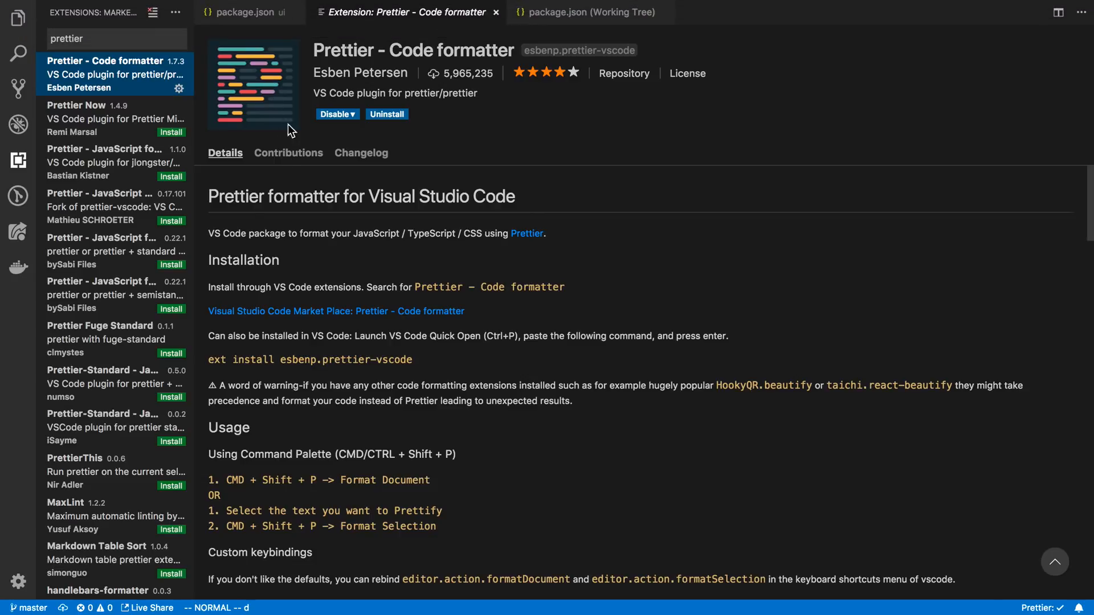
- Return to the ui package.json editor tab from the Prettier extension page
left_click(243, 11)
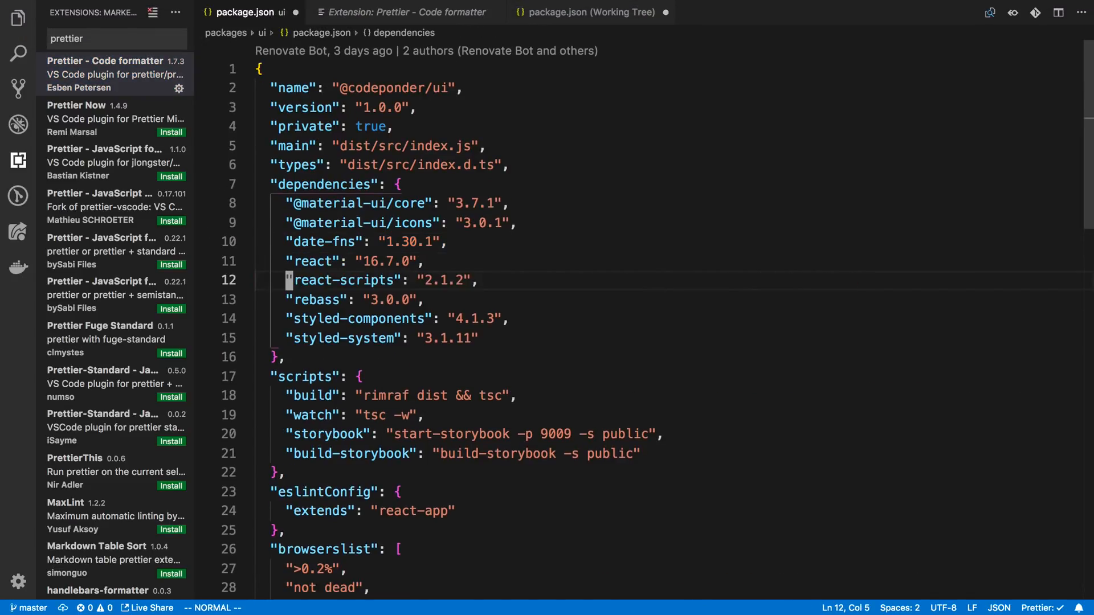
- Restore the "react-dom": "16.7.0" dependency line, then bring up the user Settings via Preferences
type("\"react-dom\": \"16.7.0\",")
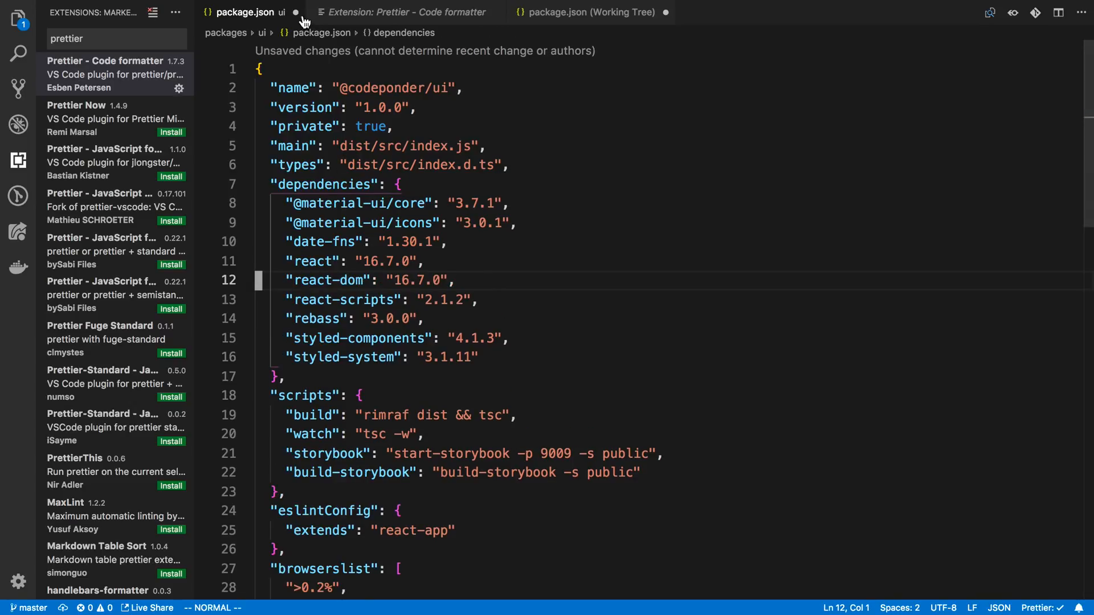
left_click(61, 9)
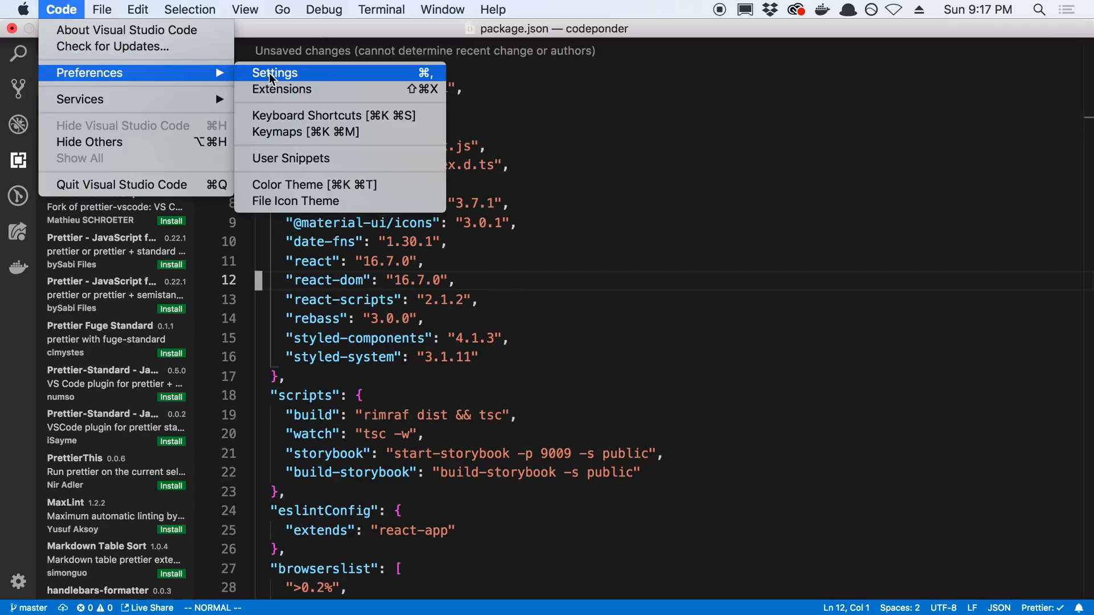
left_click(275, 73)
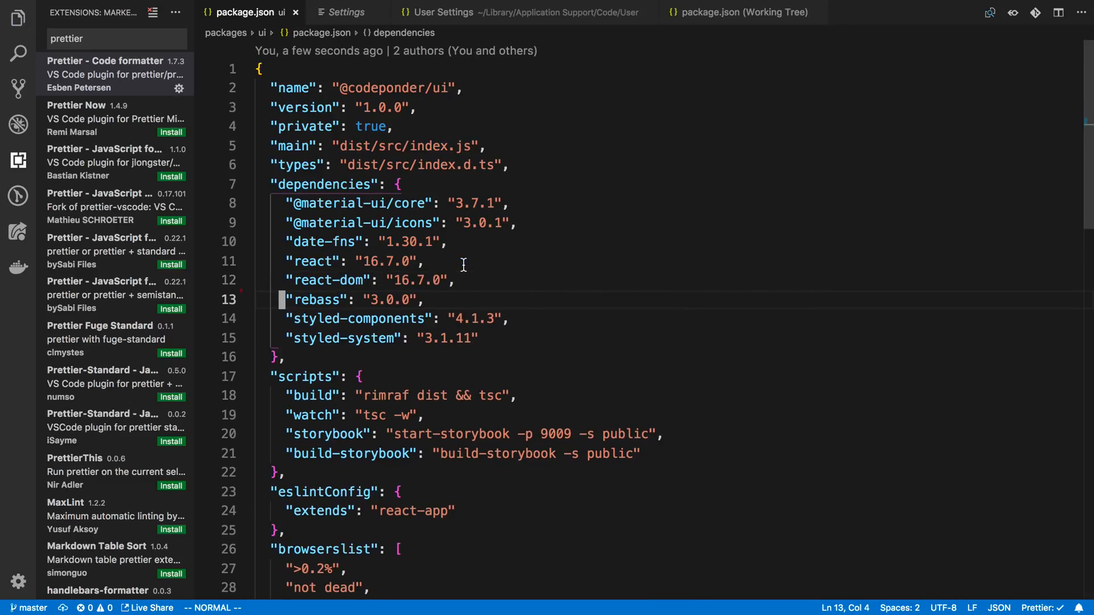
mouse_move(312, 261)
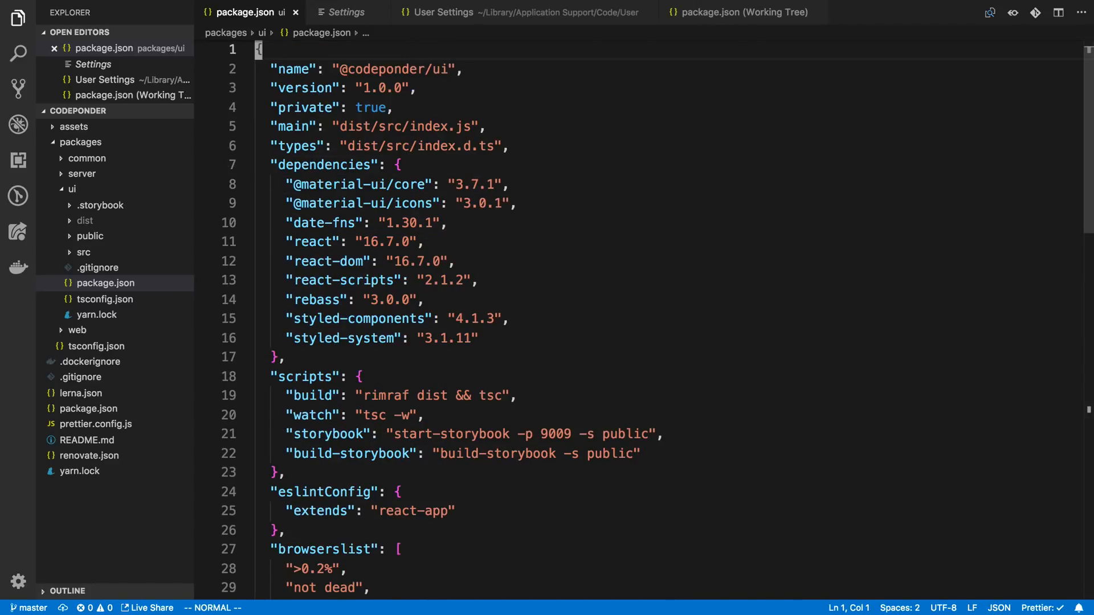
- Place the caret in the package.json dependencies and scroll down to devDependencies
left_click(293, 242)
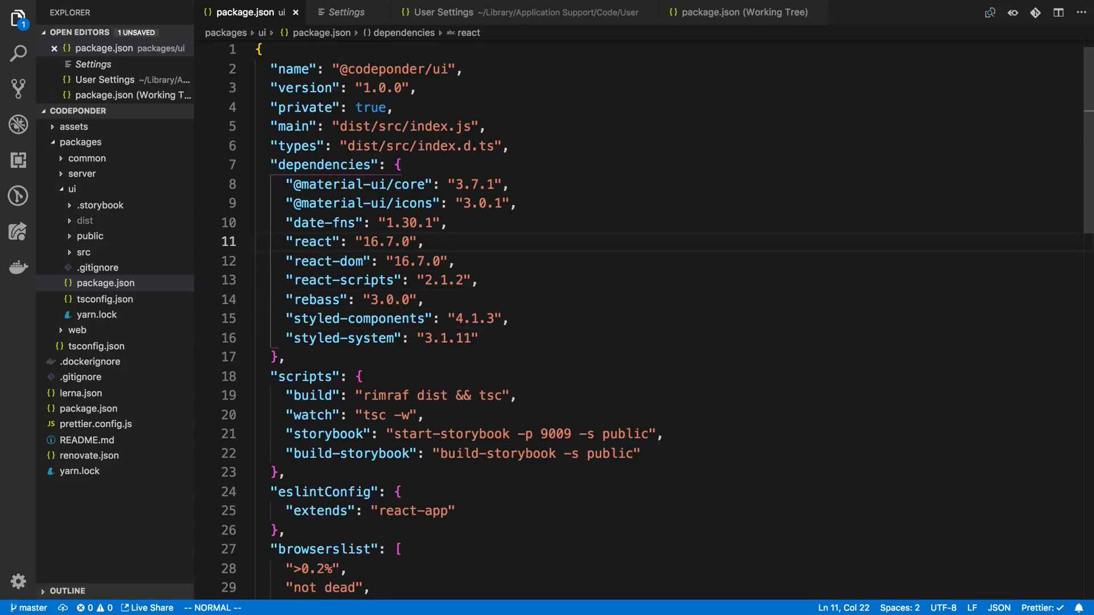
left_click(395, 203)
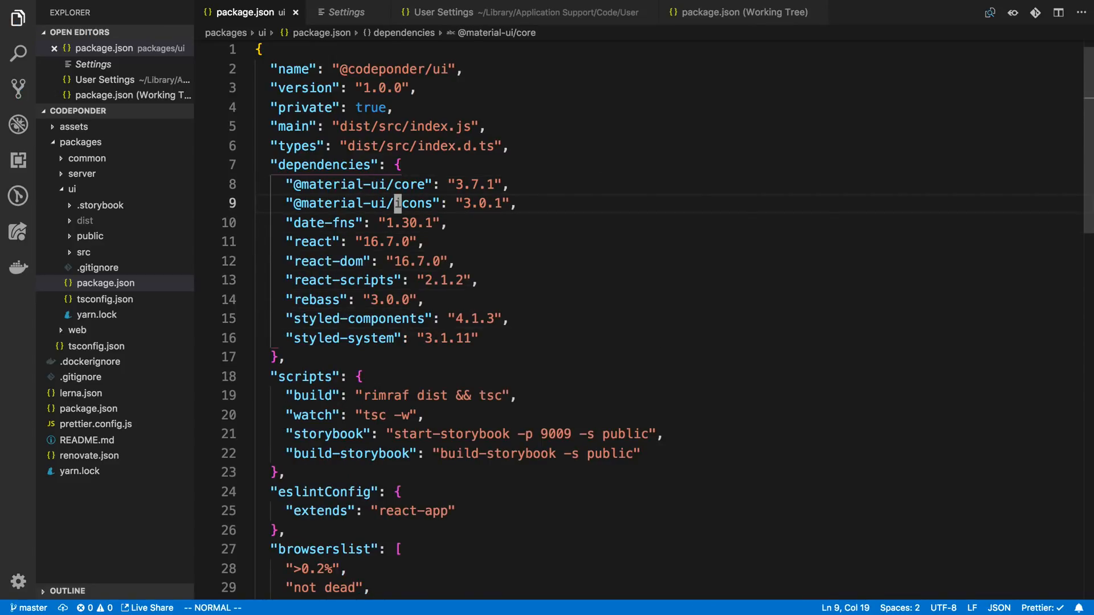
scroll("down", 3)
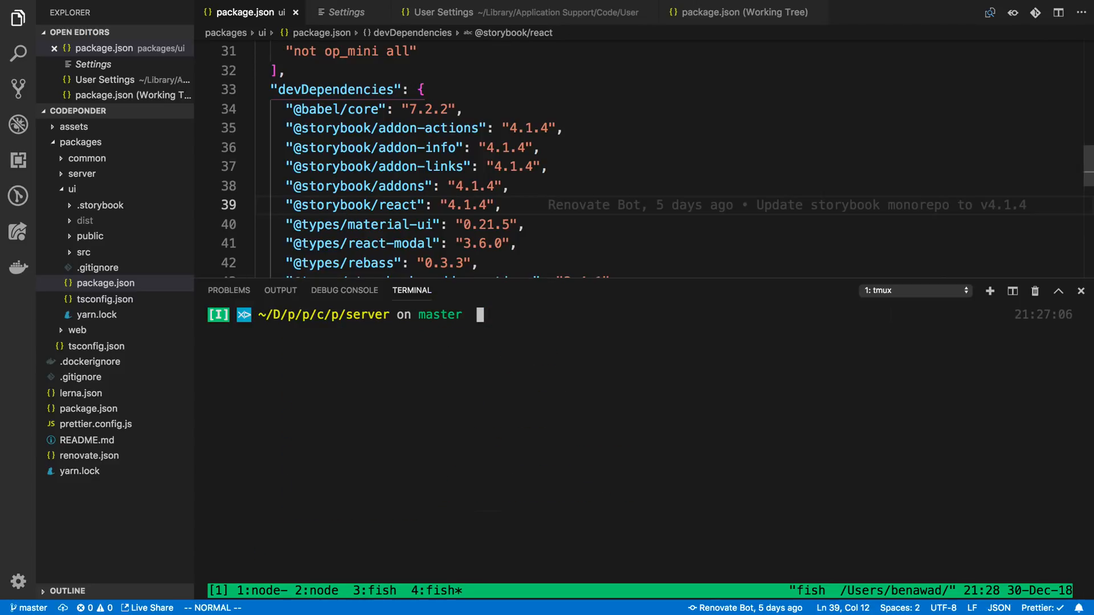
type("vimtutor")
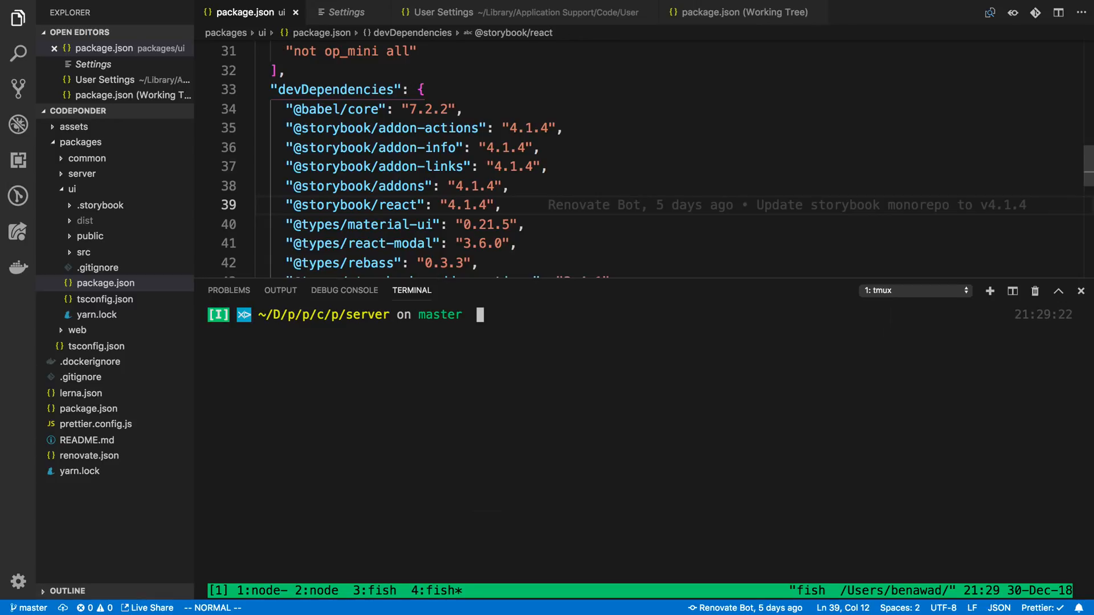
- Focus the tmux terminal session to run the GraphQL server and Storybook
left_click(1080, 291)
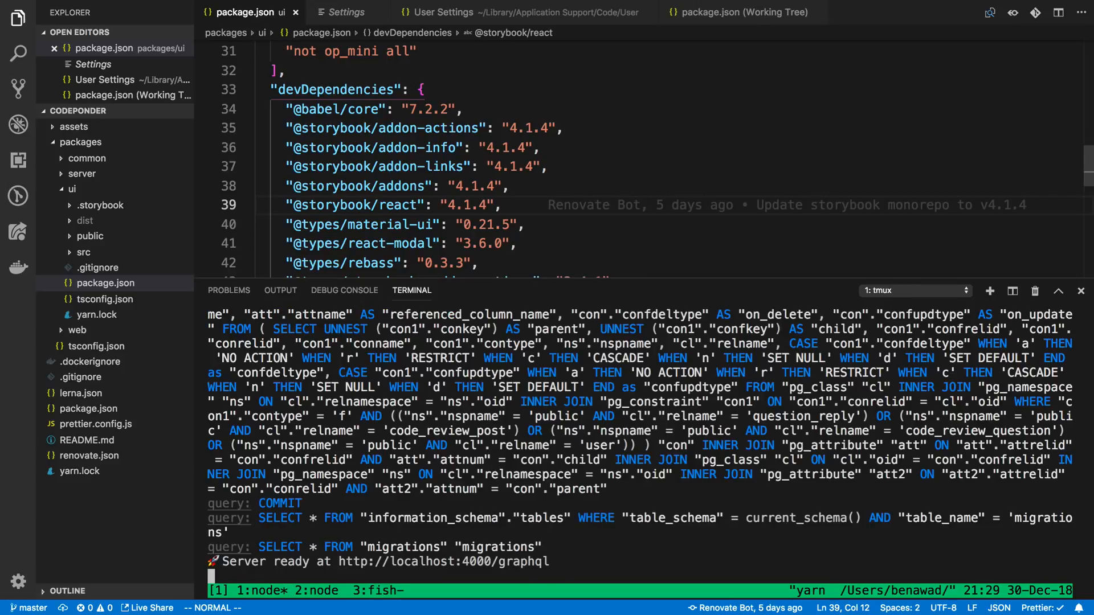
mouse_move(528, 407)
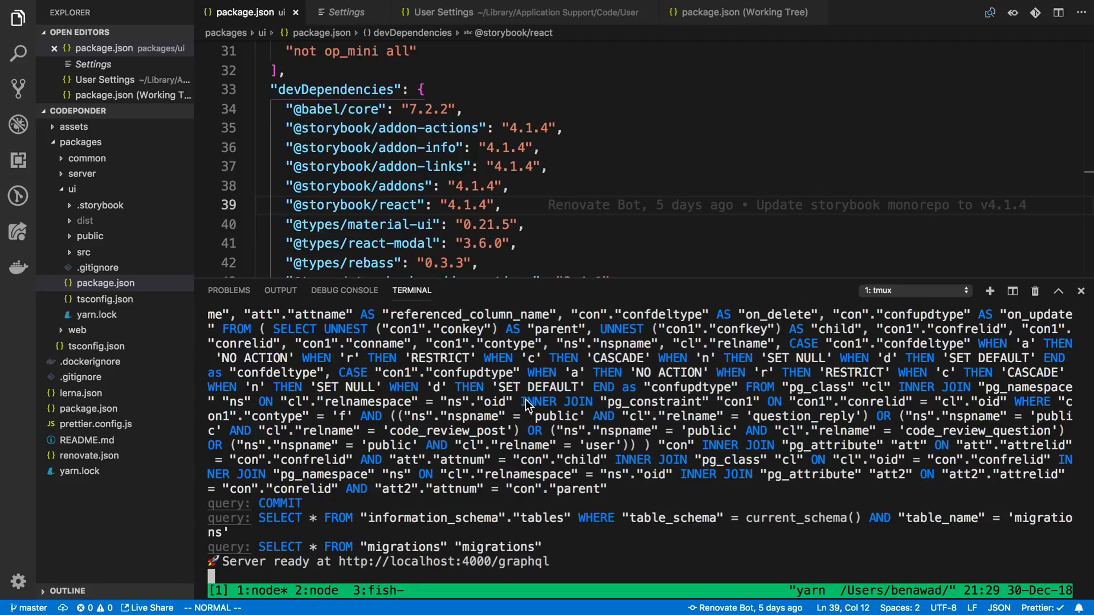
mouse_move(627, 286)
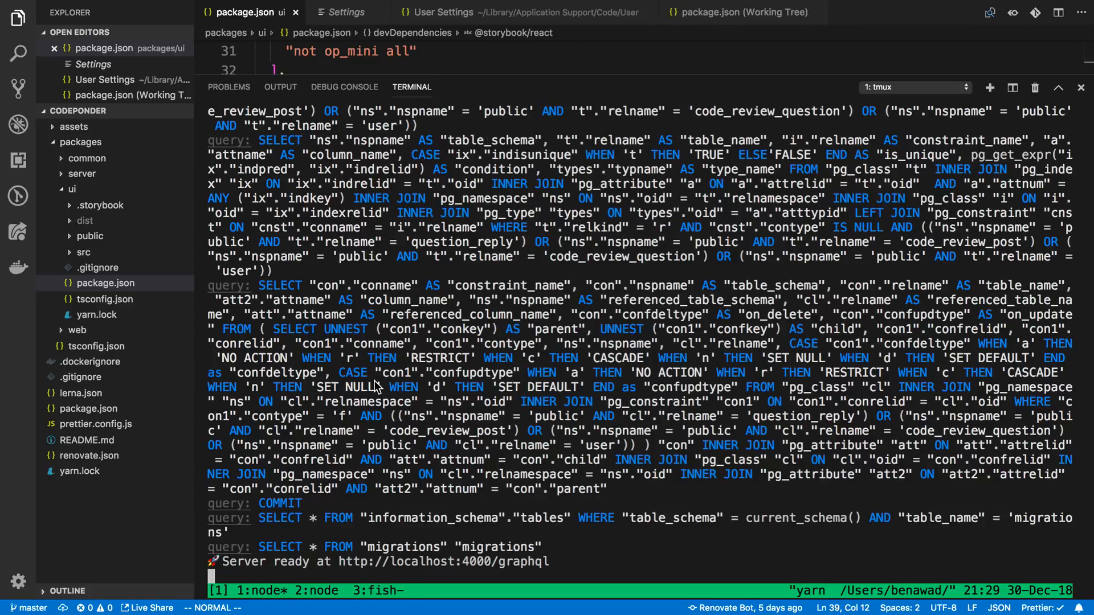
mouse_move(486, 375)
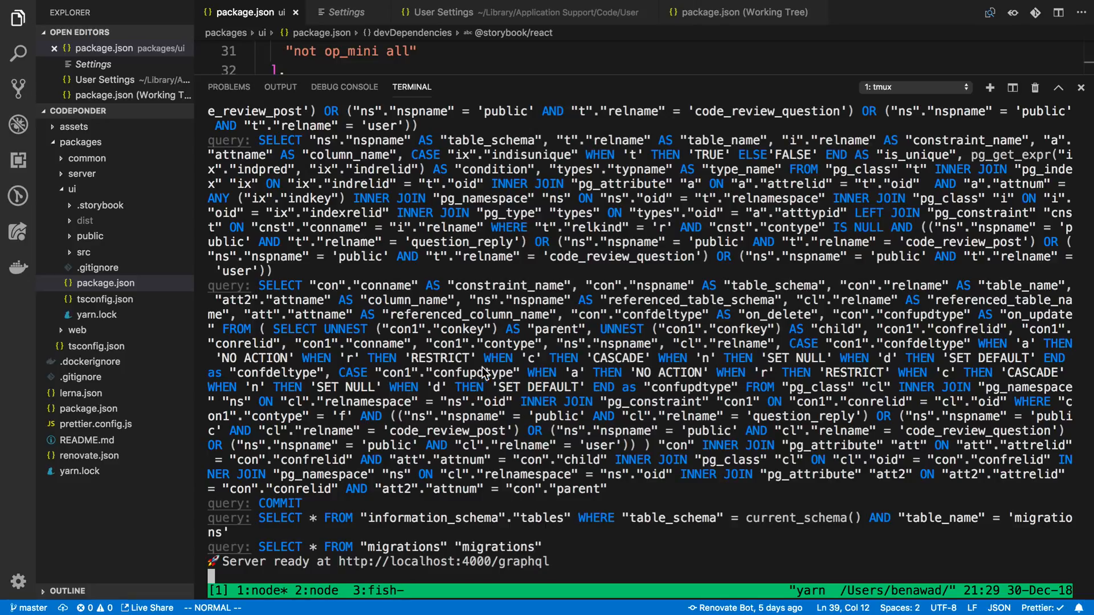
mouse_move(417, 420)
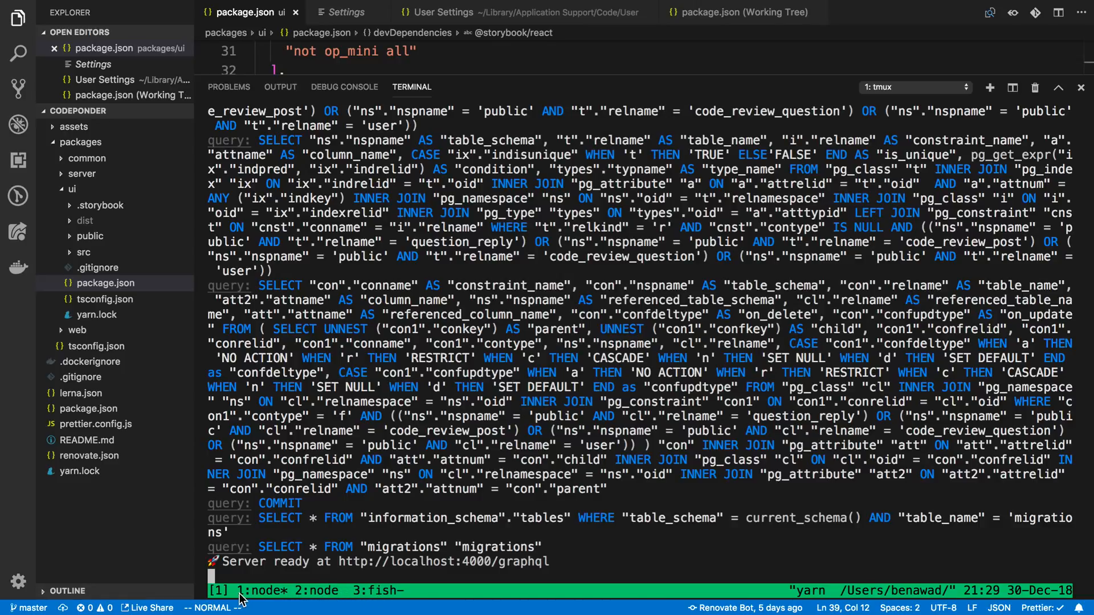
mouse_move(384, 377)
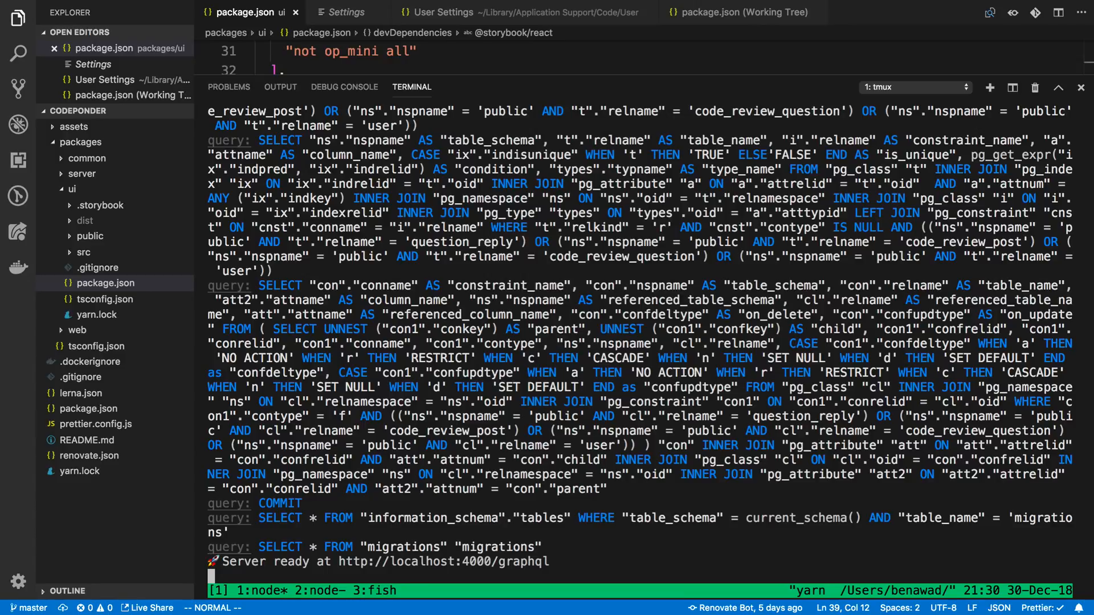
mouse_move(475, 396)
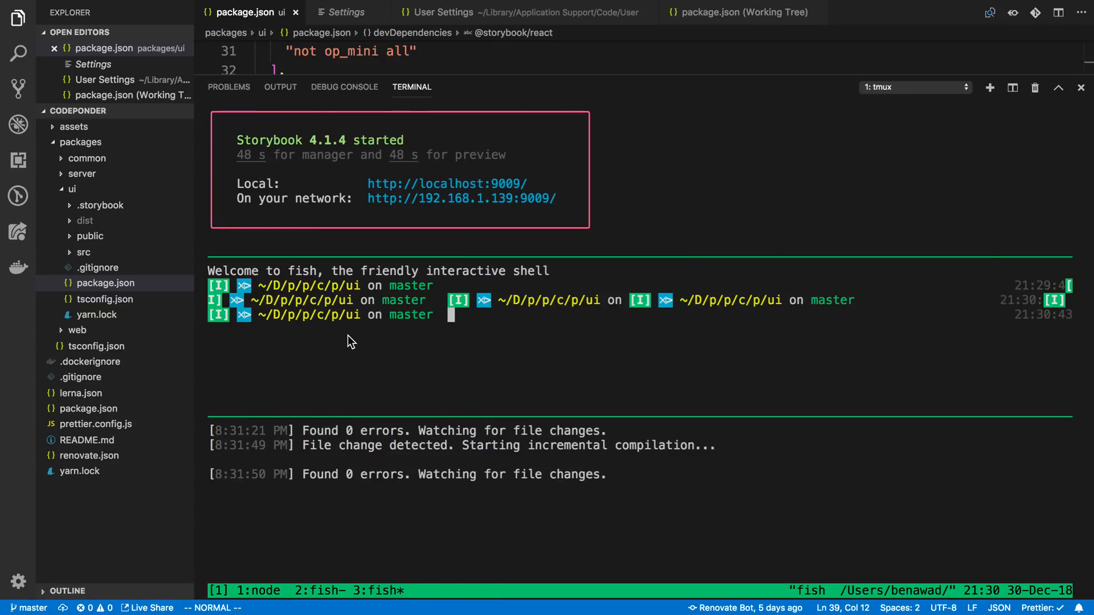
mouse_move(582, 375)
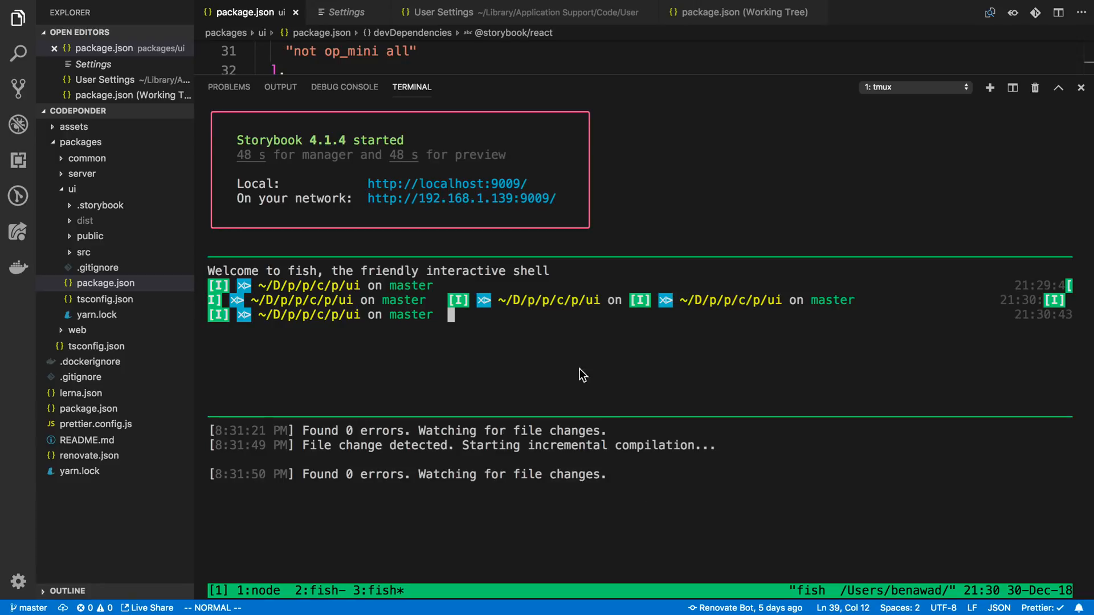
mouse_move(576, 361)
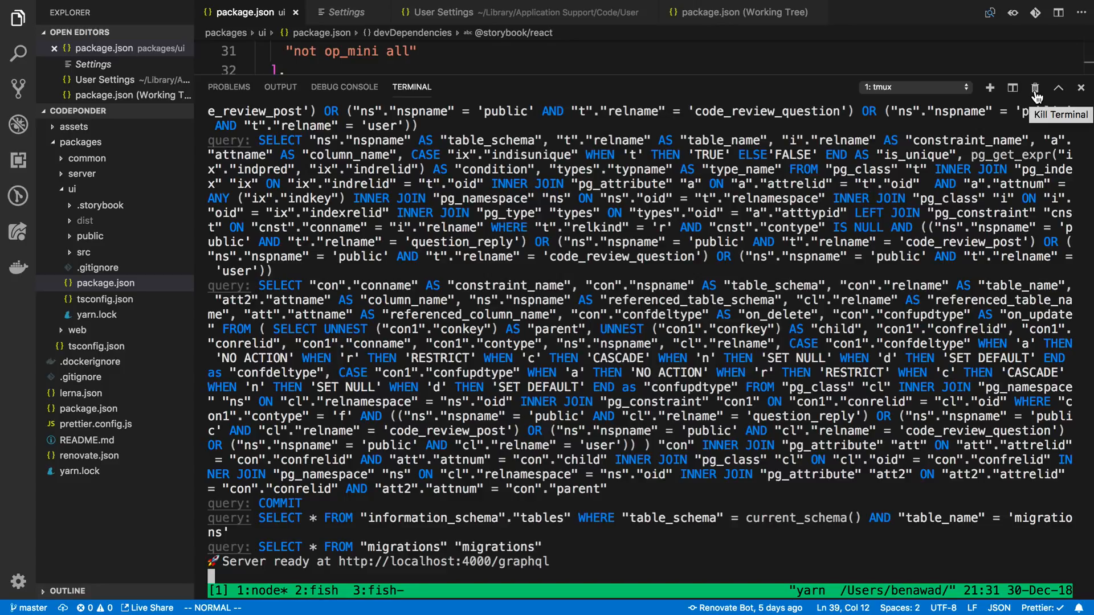
- Kill the tmux terminal and start a fresh fish shell at the codeponder root with Ctrl+`
left_click(1036, 88)
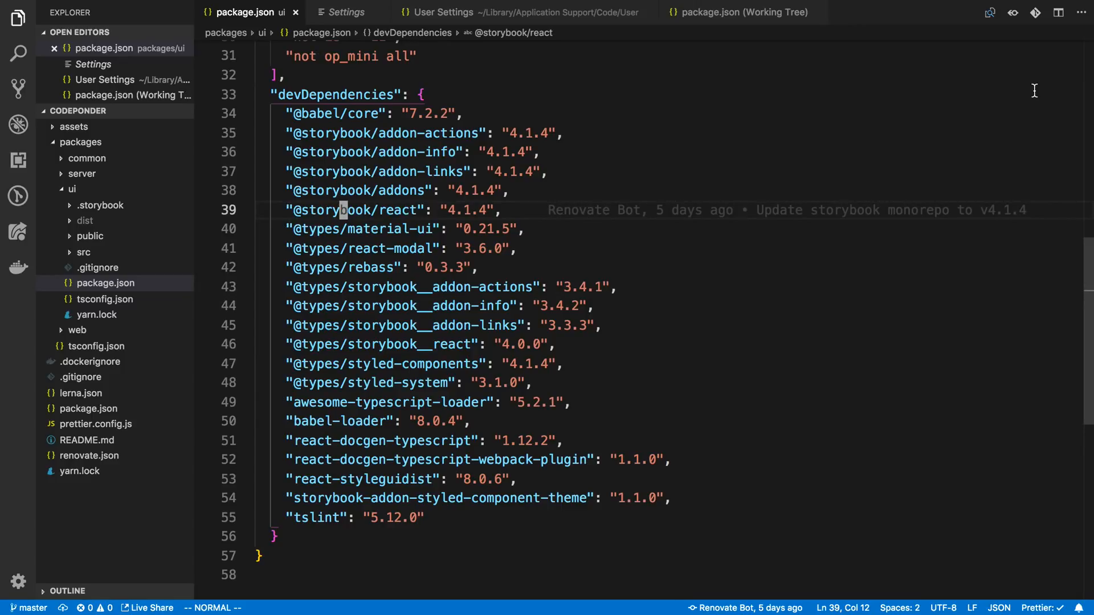
key("ctrl+`")
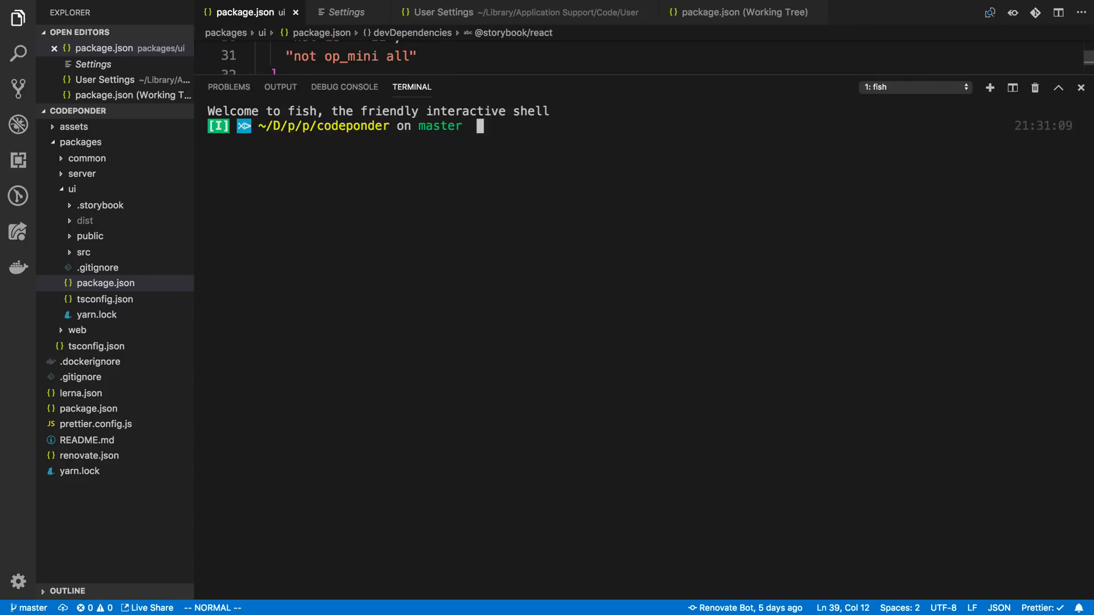